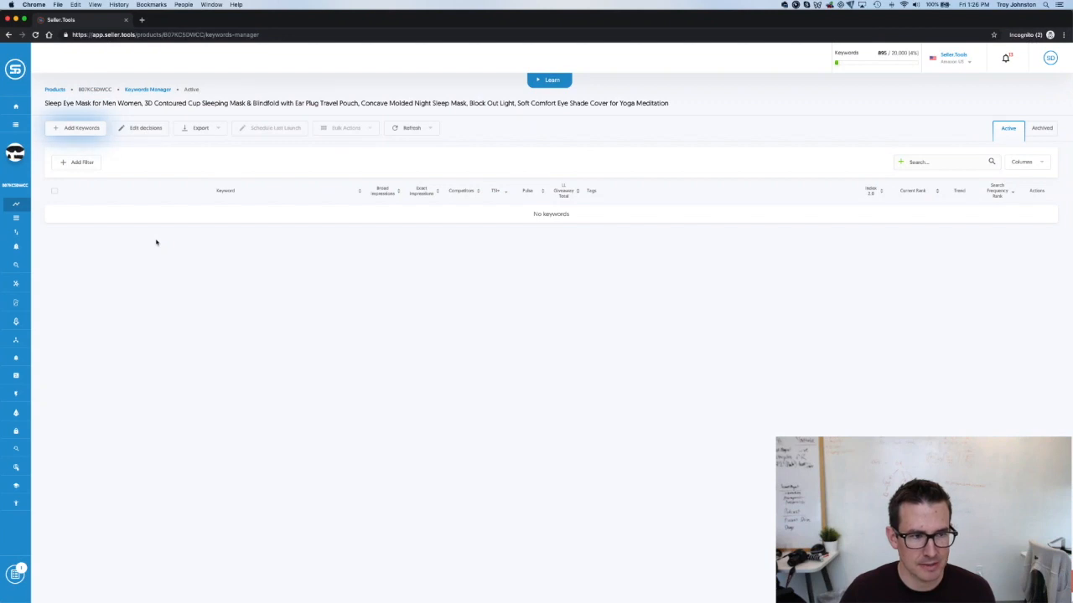
Start the Keyword Wizard from Add Keywords for the sleep eye mask product
left_click(77, 128)
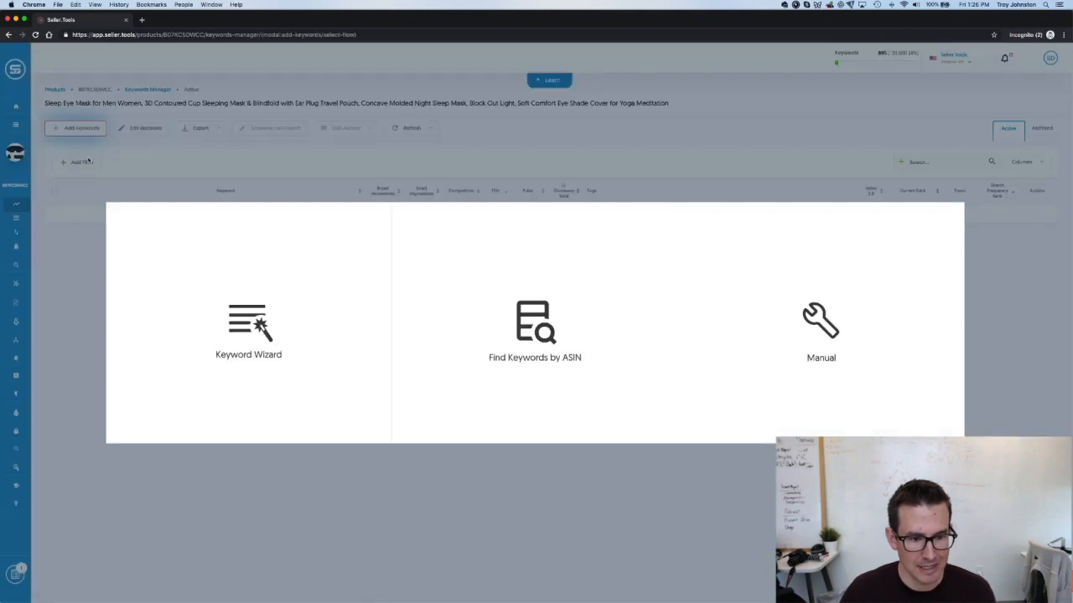
left_click(248, 327)
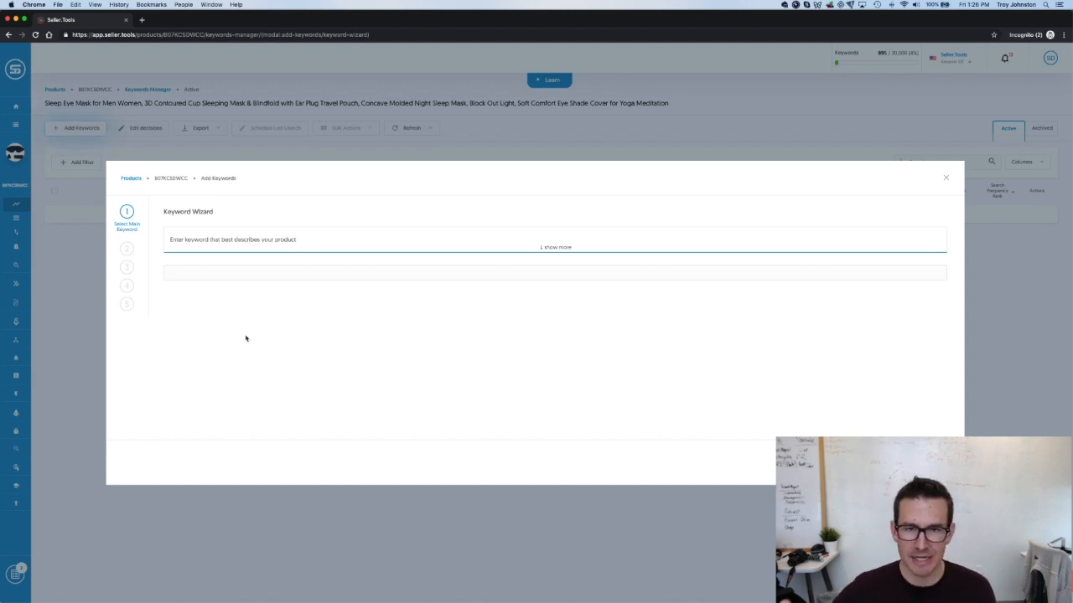
mouse_move(244, 310)
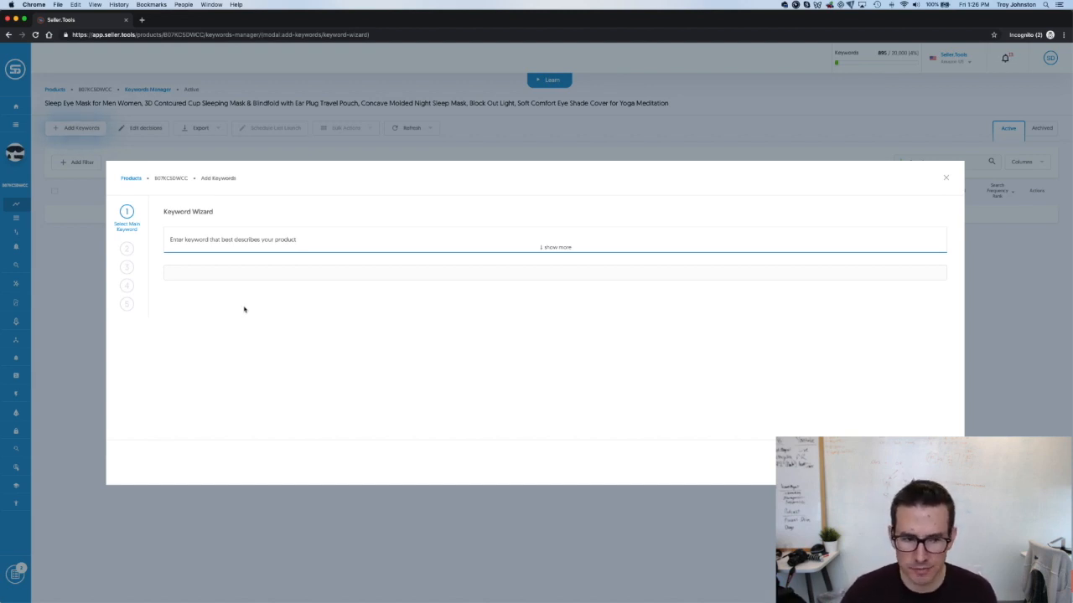
Search the wizard for 'sleep' and select the top competing products from the results
type("sleep")
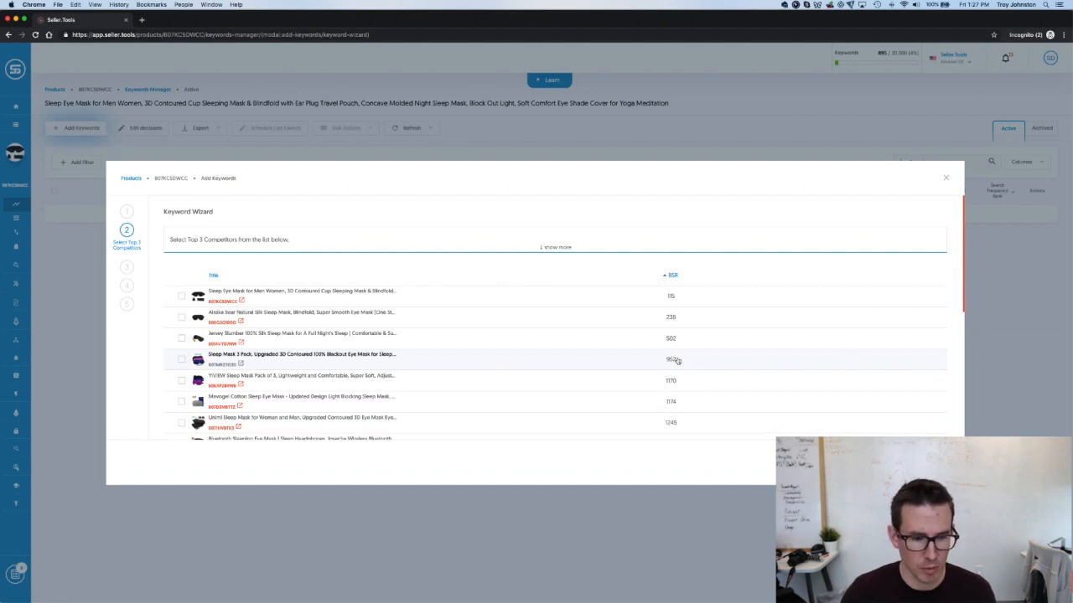
left_click(181, 338)
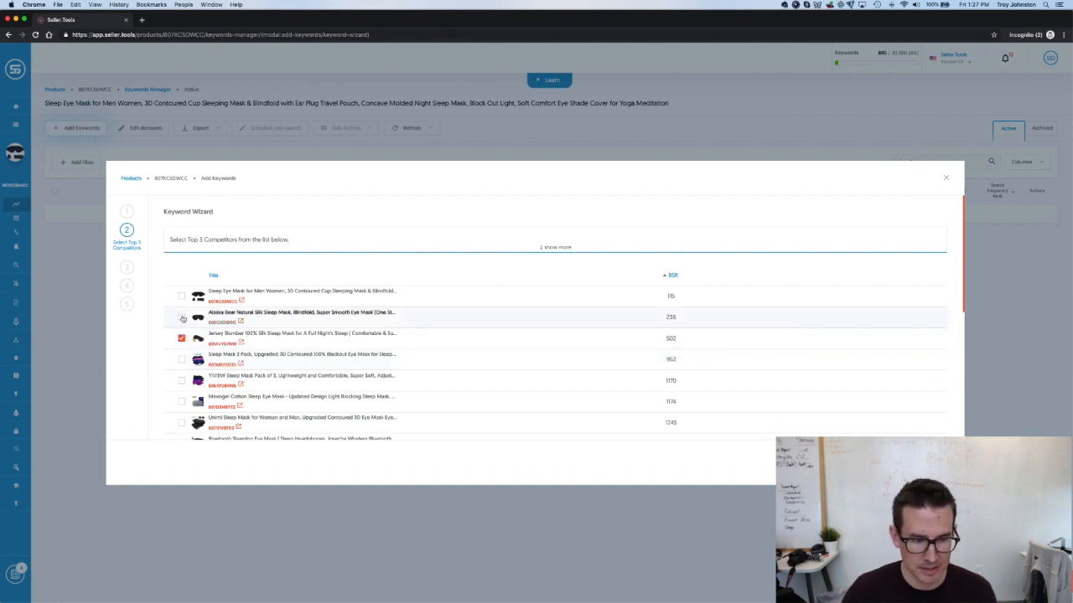
left_click(181, 317)
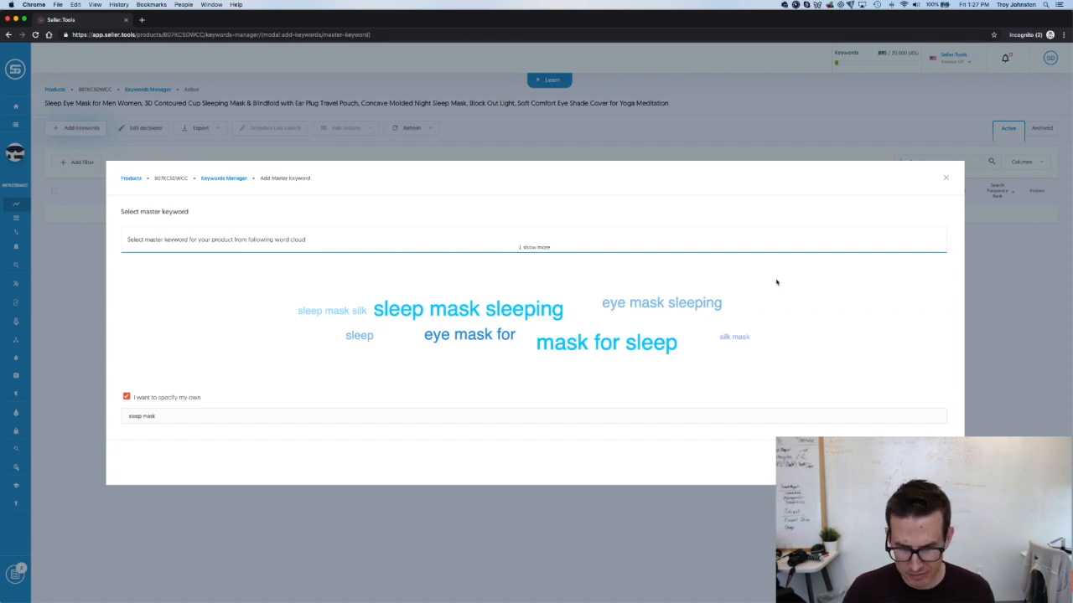
mouse_move(184, 409)
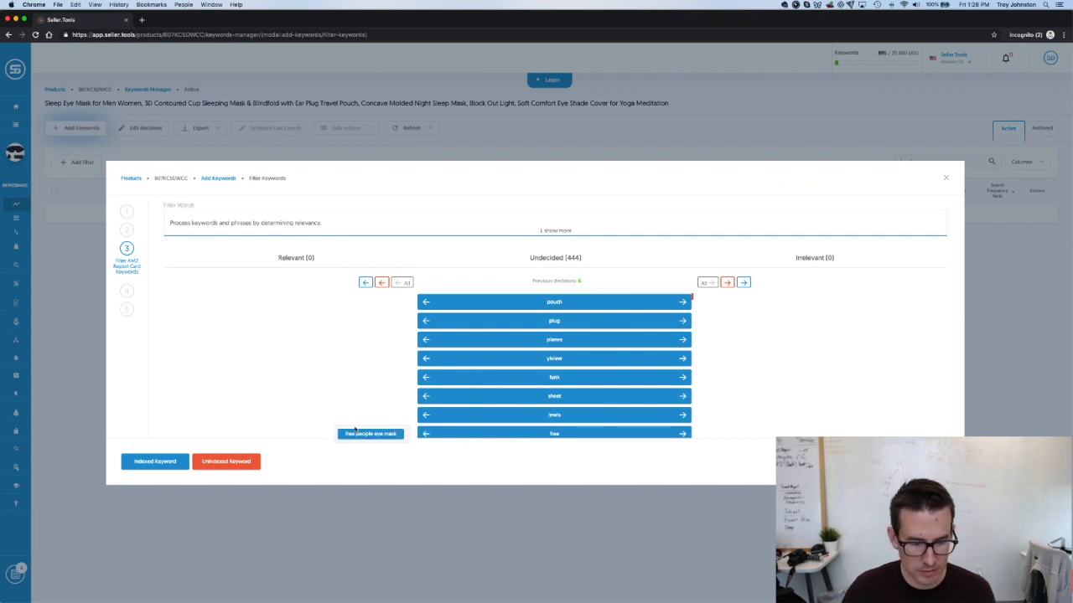
mouse_move(610, 350)
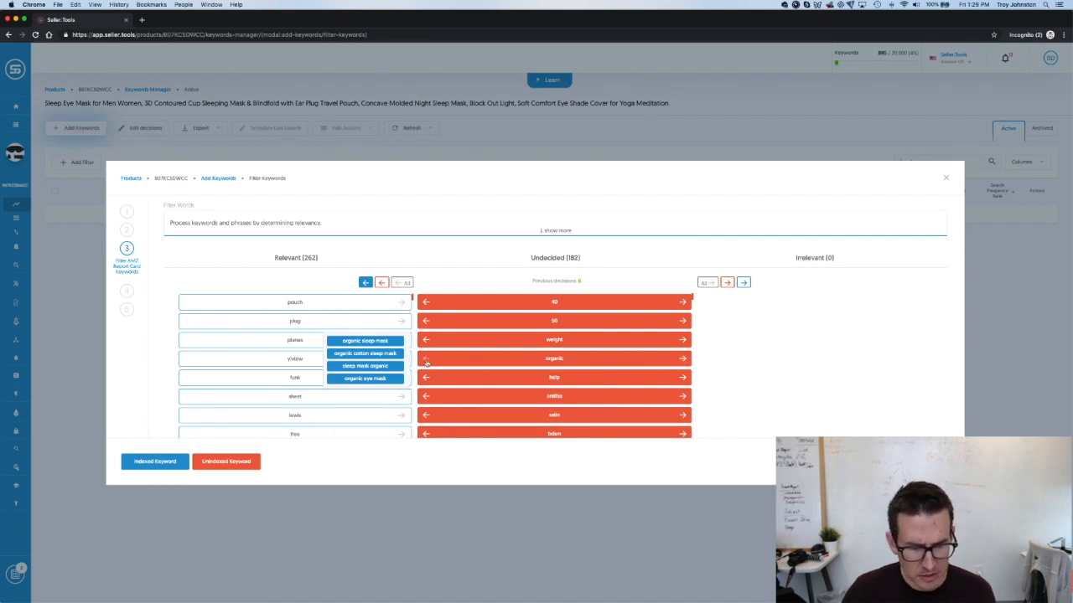
Sort the remaining undecided words, keeping two as relevant and sending ones like weight to irrelevant
left_click(425, 359)
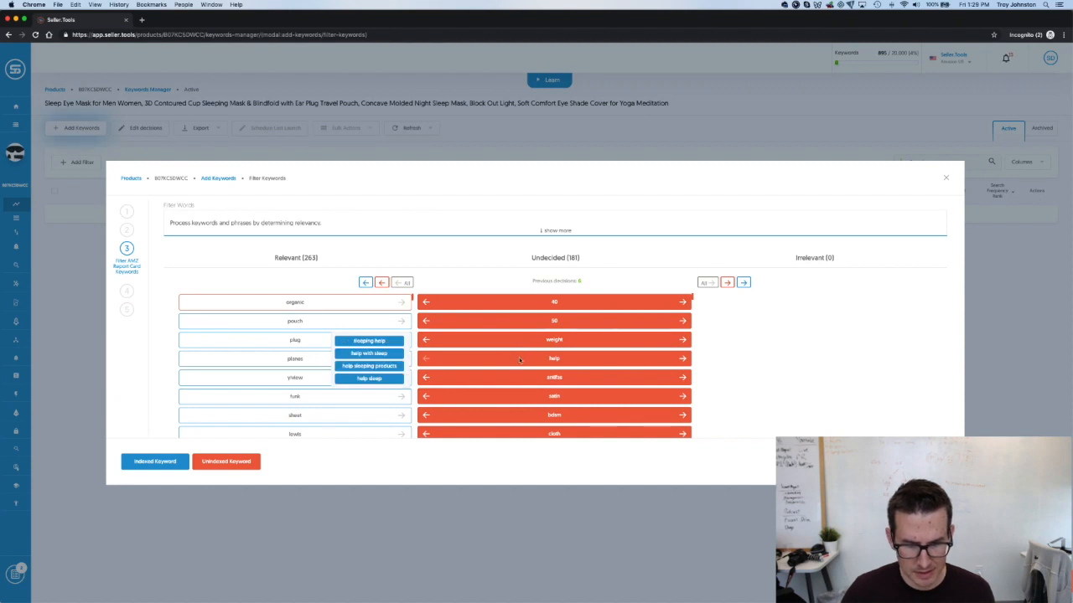
left_click(425, 359)
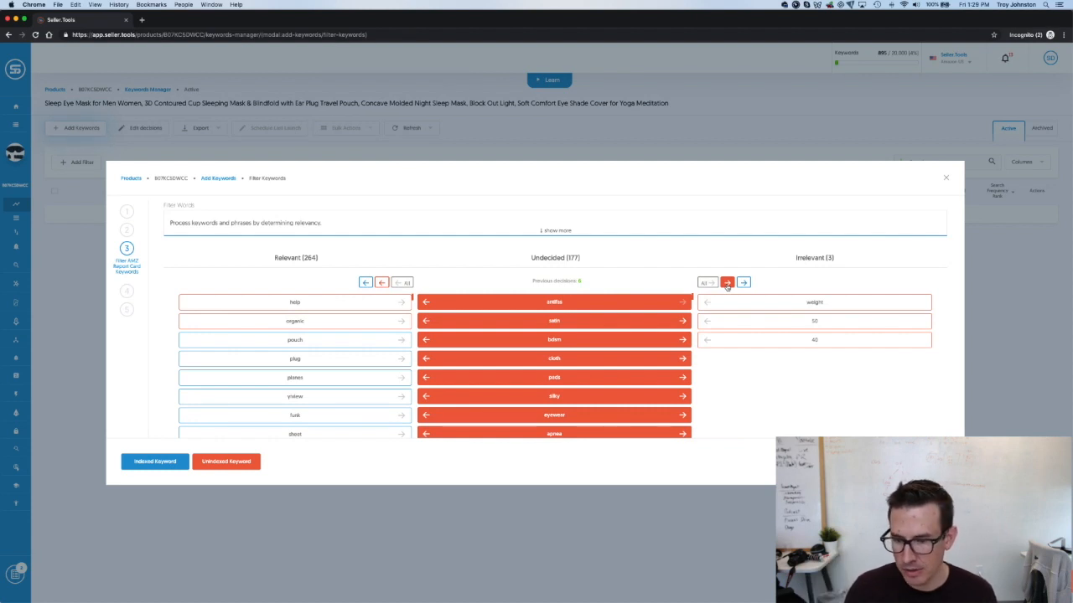
left_click(742, 282)
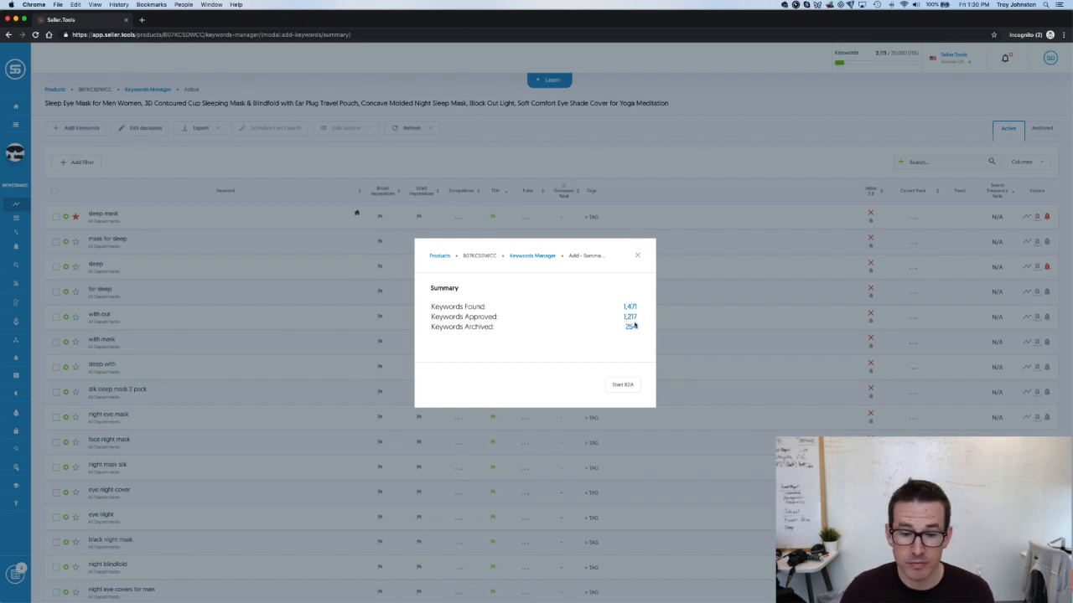
mouse_move(630, 329)
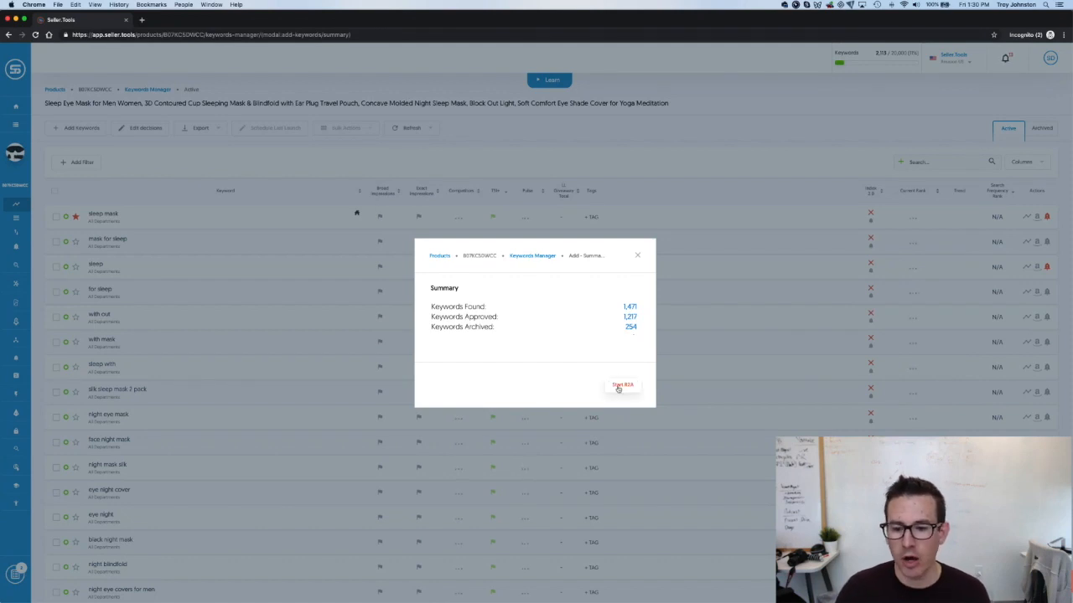
Close the results summary showing 1,217 keywords approved for the product
left_click(622, 384)
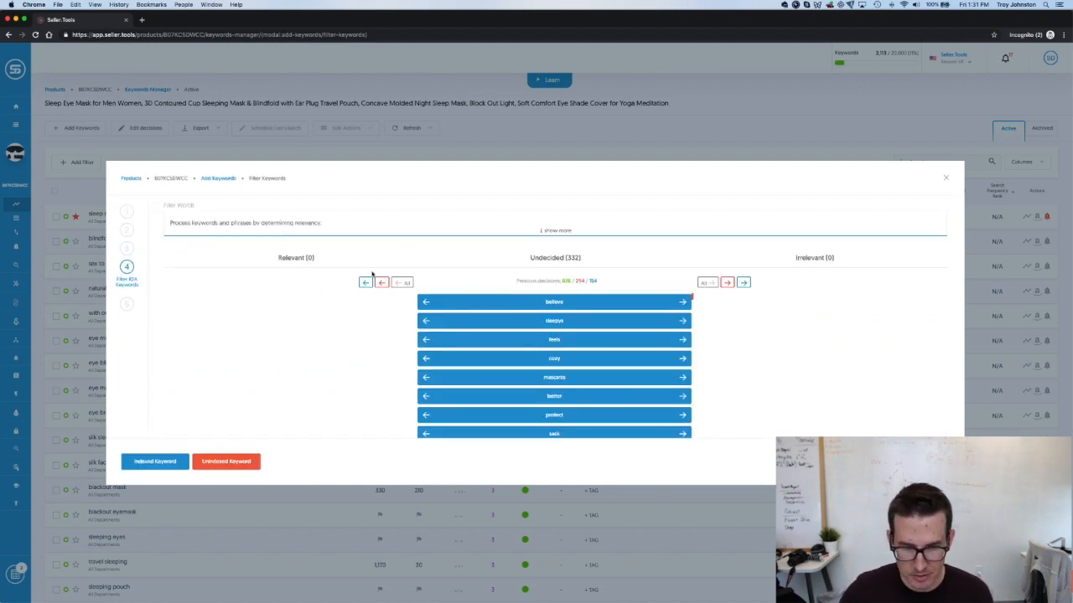
Keep two words as relevant, send all remaining undecided keywords to irrelevant, and submit the filtered list
left_click(365, 281)
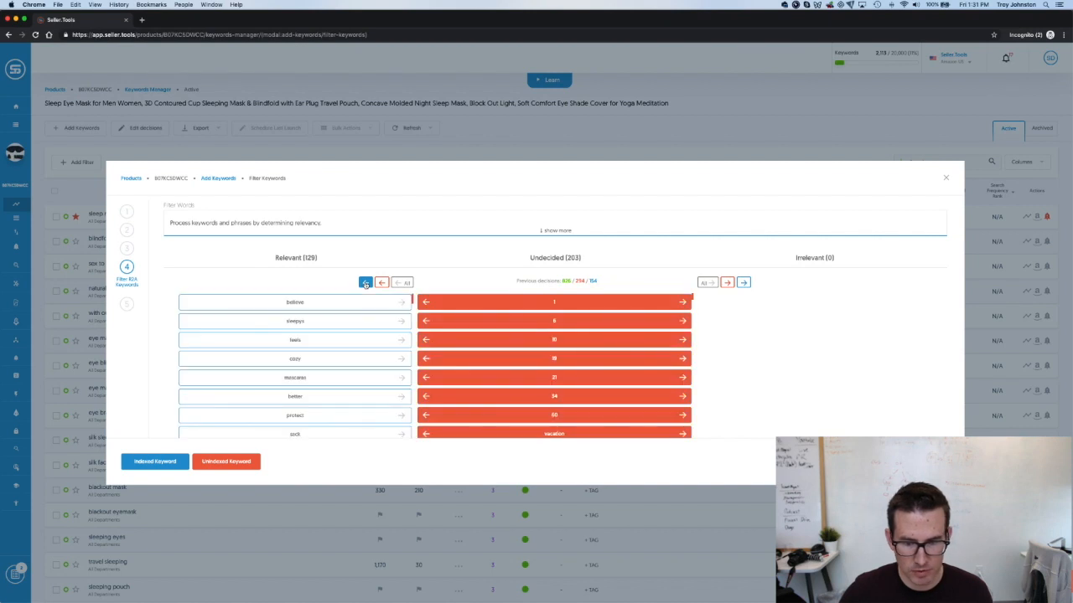
left_click(365, 282)
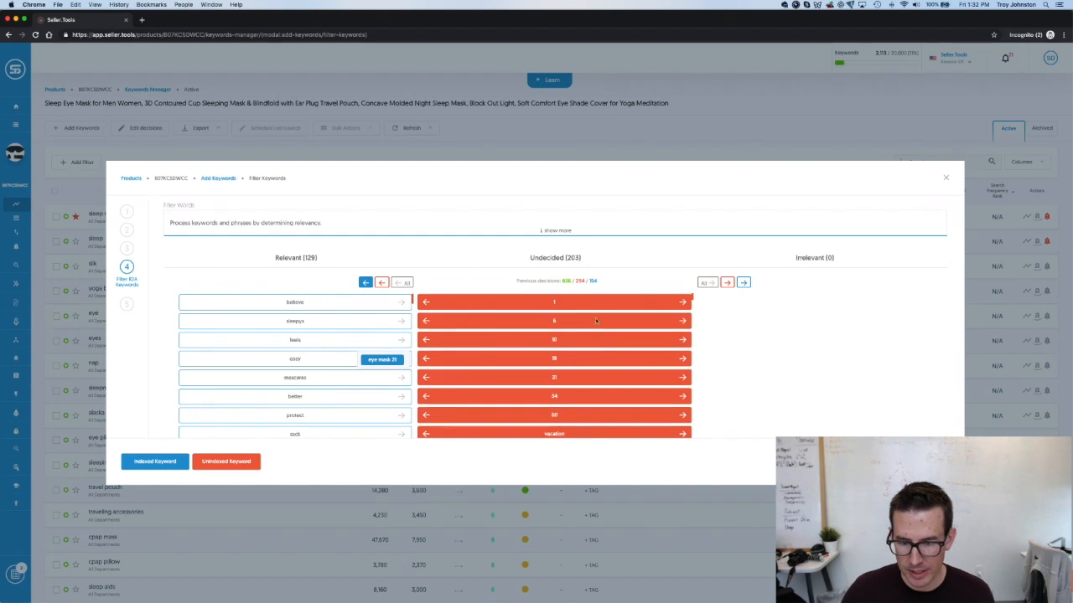
left_click(727, 282)
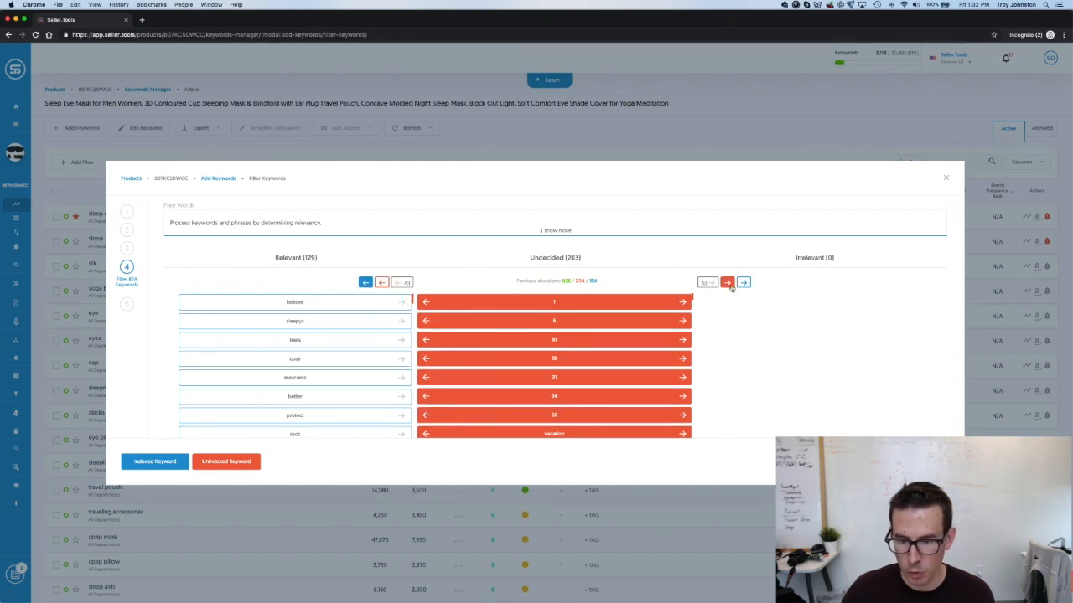
left_click(727, 282)
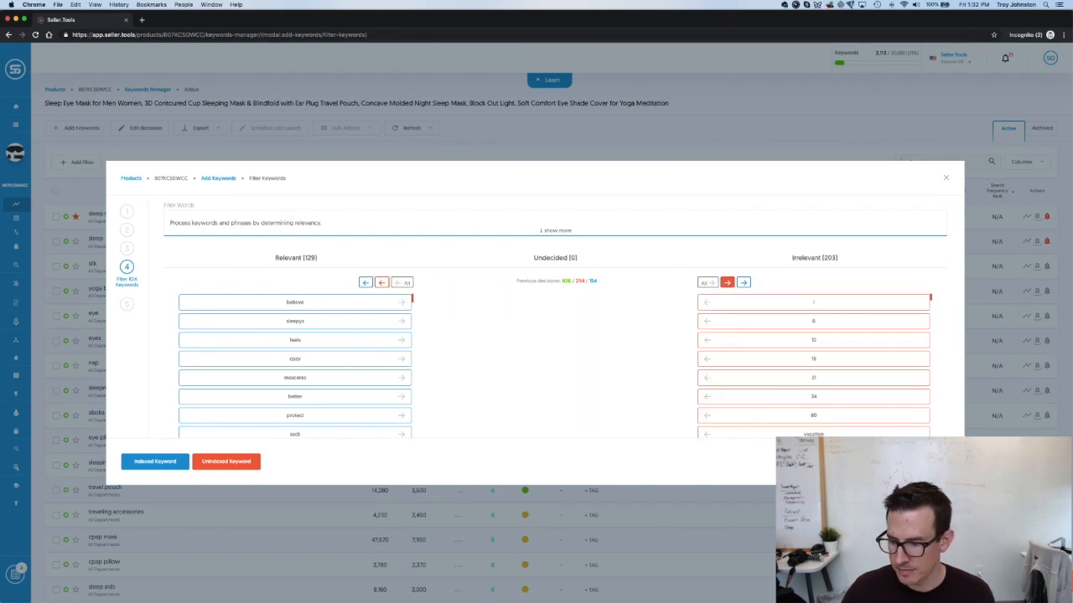
left_click(154, 461)
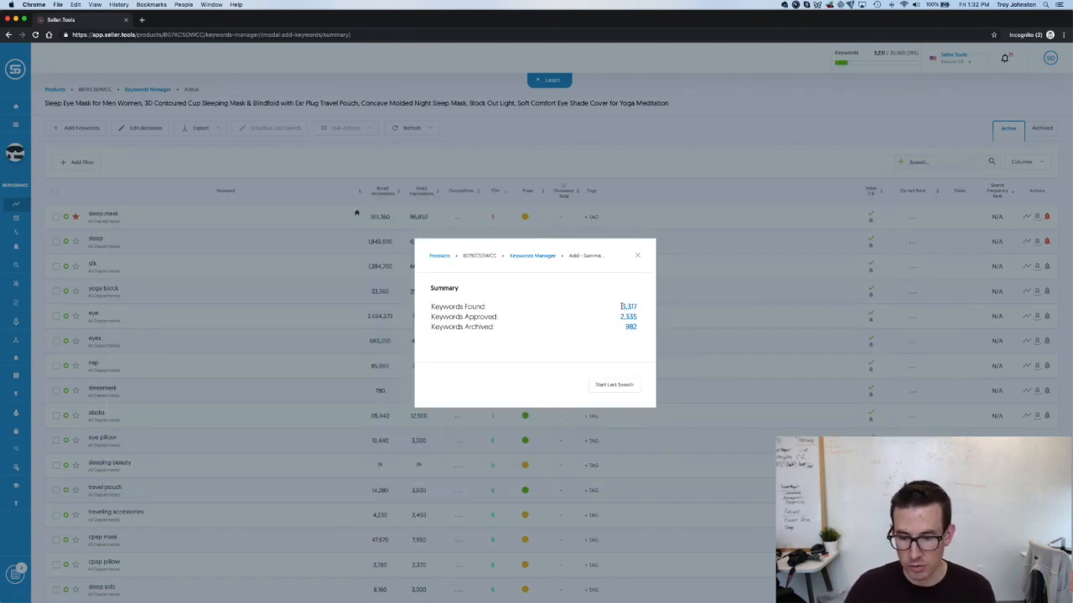
mouse_move(640, 305)
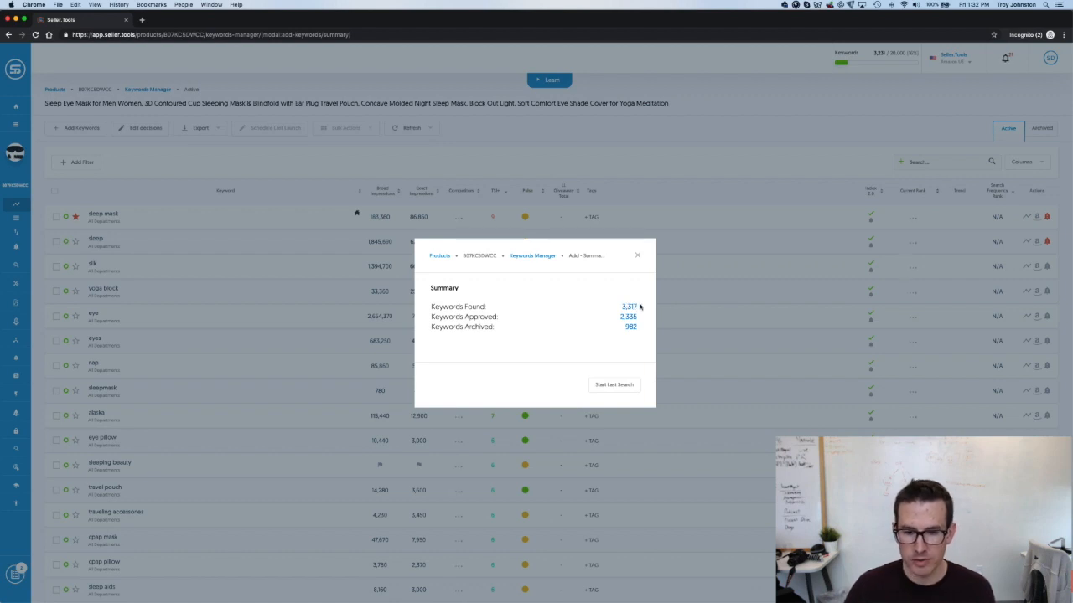
mouse_move(640, 317)
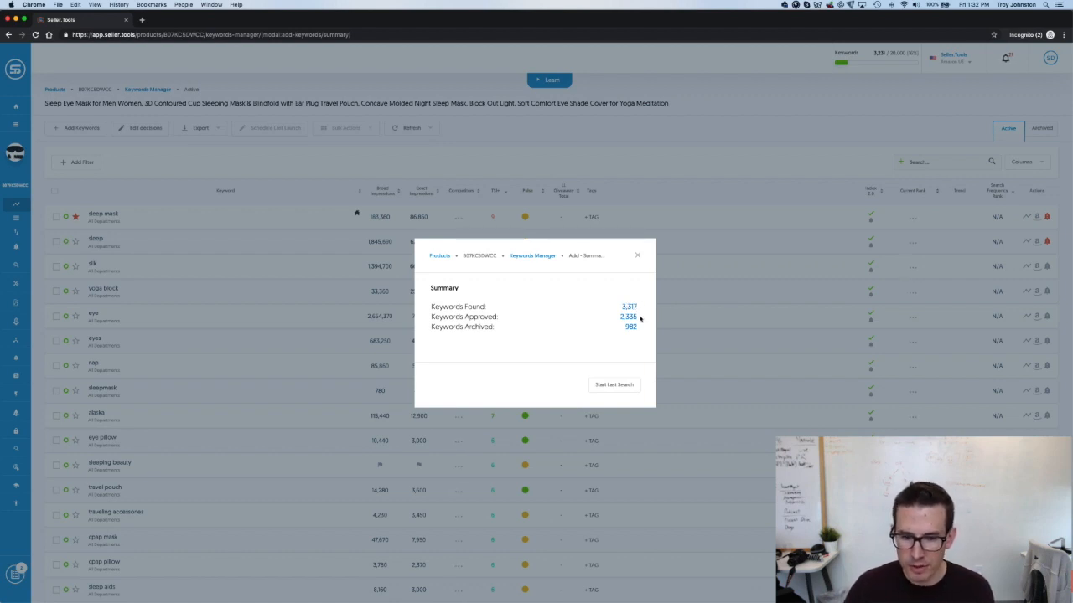
mouse_move(634, 335)
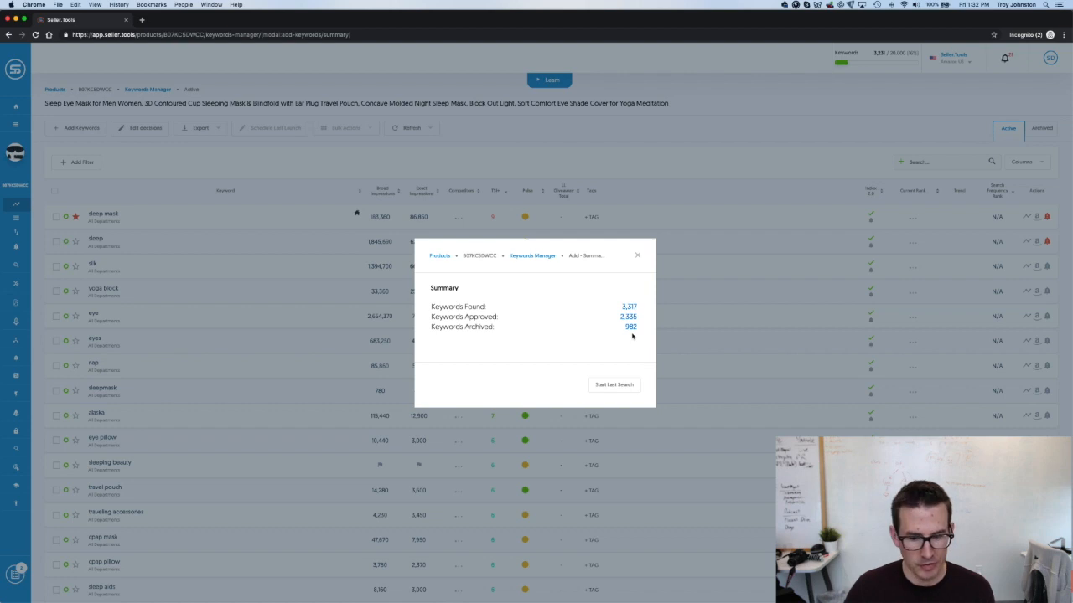
mouse_move(634, 338)
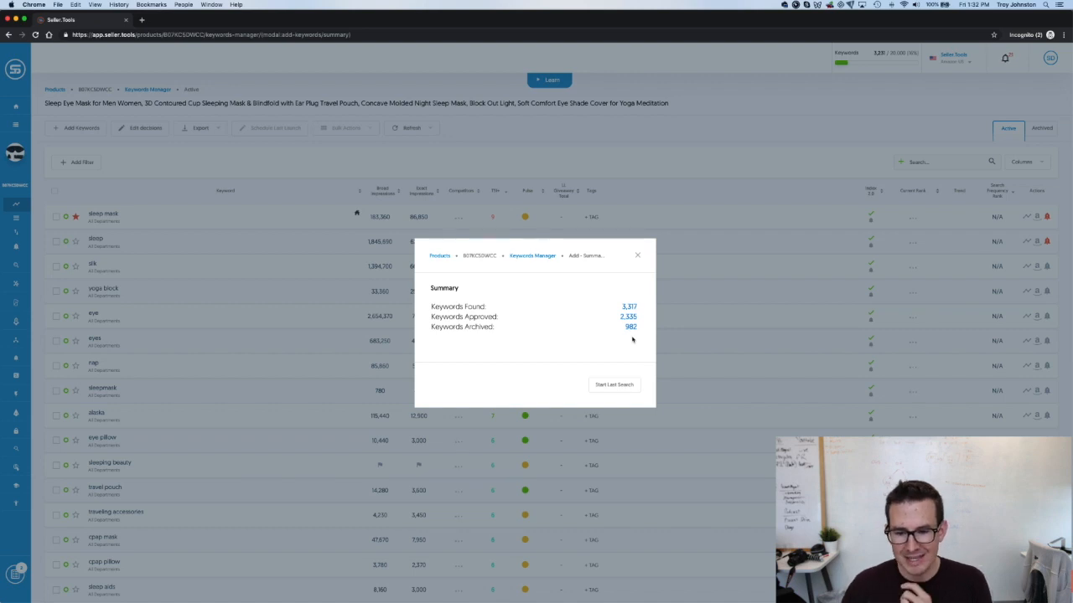
Launch the last keyword search from the summary of roughly 5,000 found and 2,500 approved
left_click(614, 383)
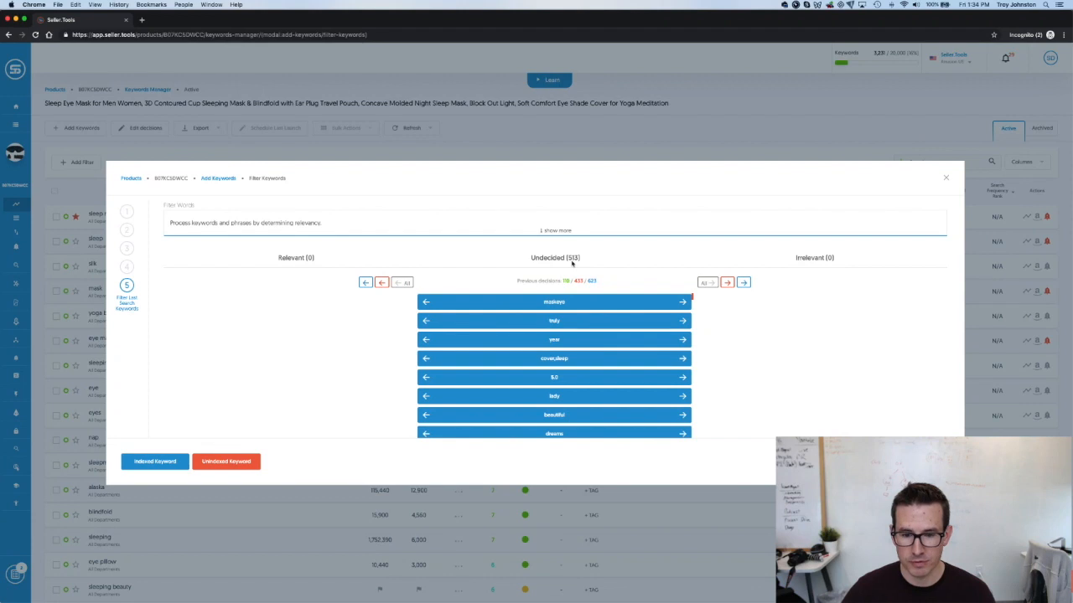
mouse_move(567, 281)
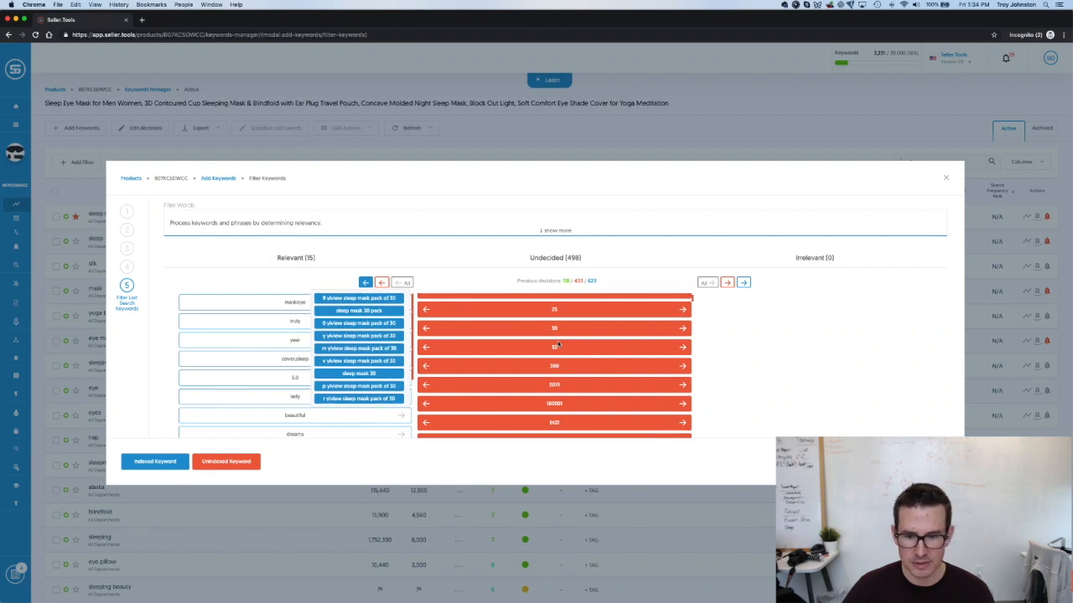
Select all remaining undecided keywords from the last search and mark them irrelevant
left_click(727, 281)
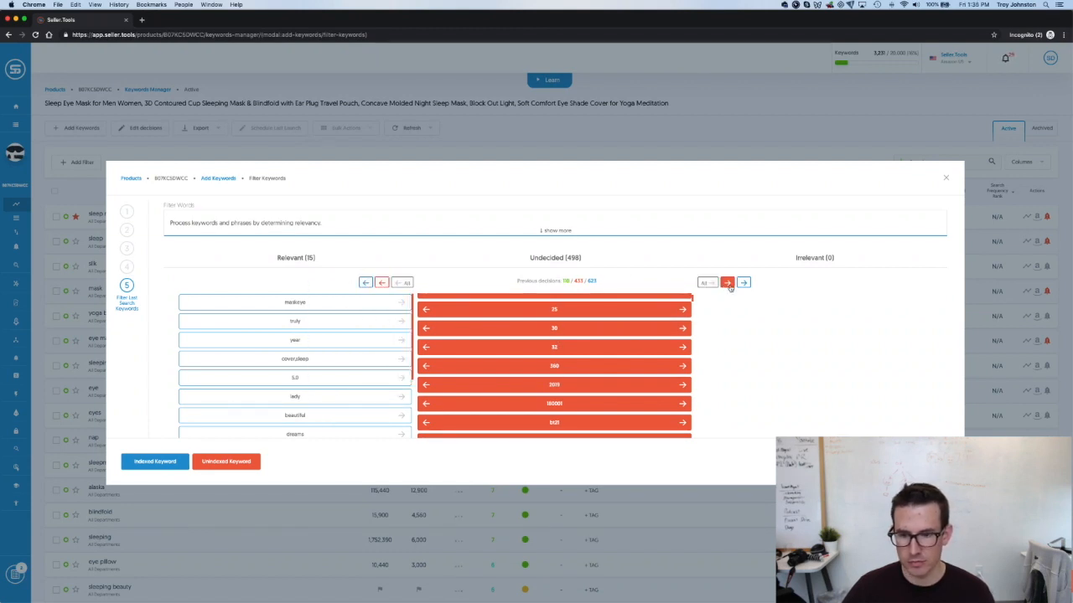
left_click(727, 282)
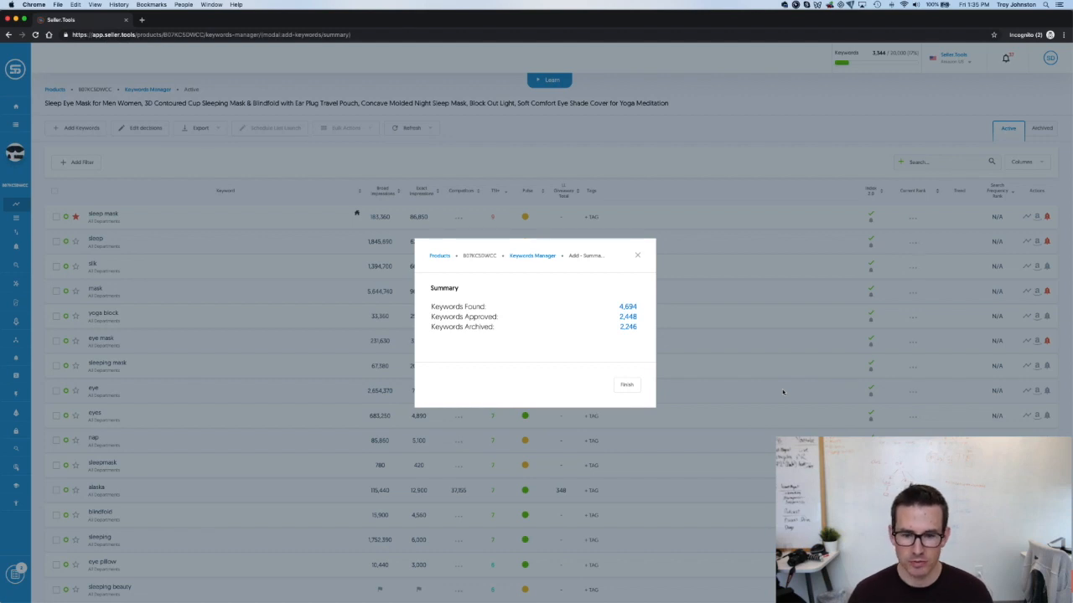
mouse_move(652, 393)
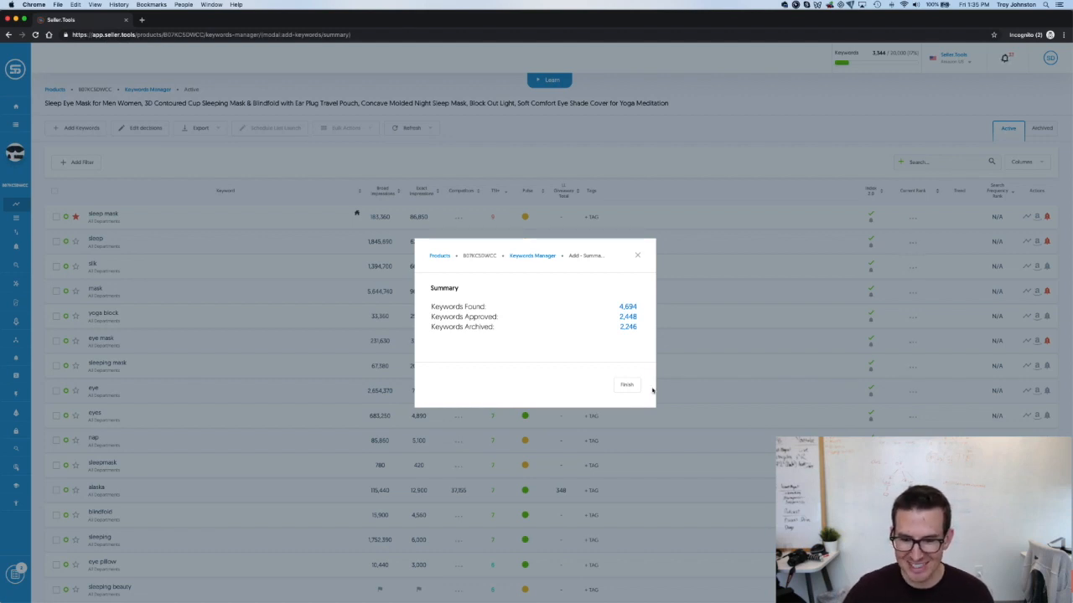
Finish the wizard with 2,448 keywords approved and return to the keyword manager
left_click(627, 384)
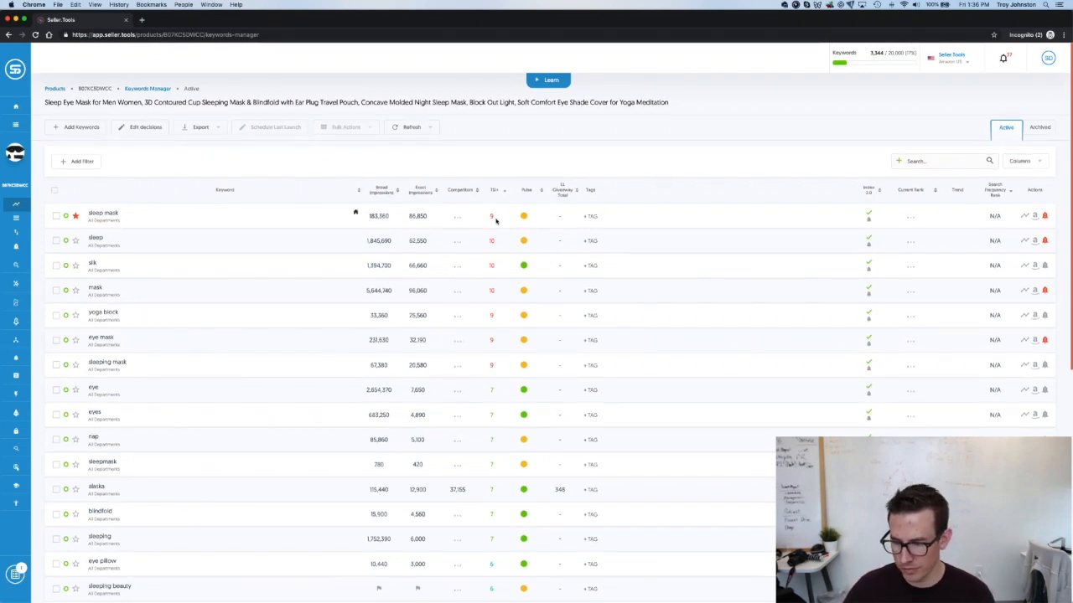
scroll("down", 3)
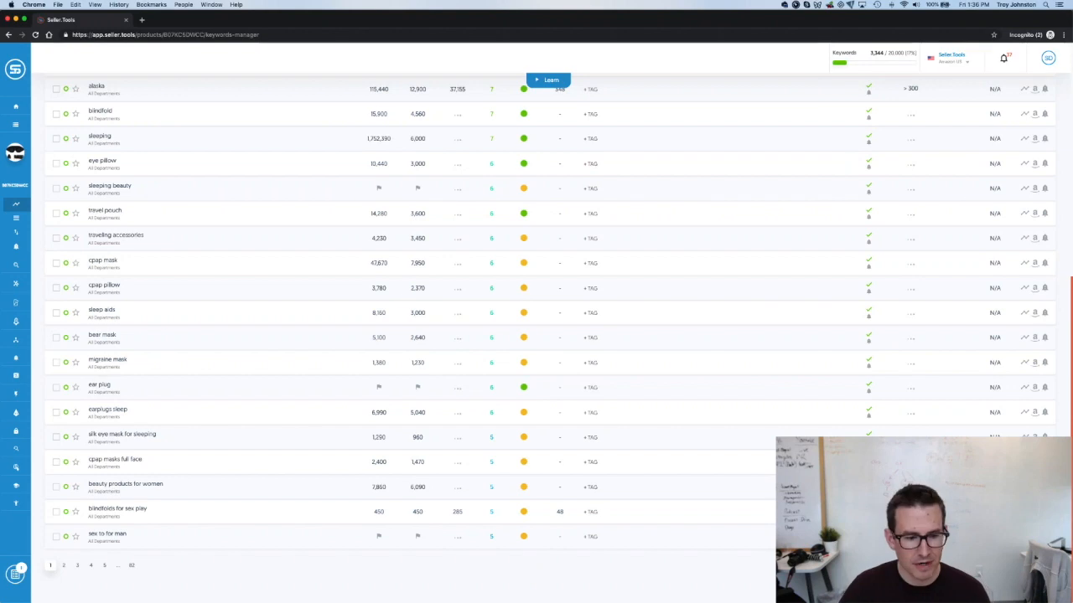
scroll("up", 3)
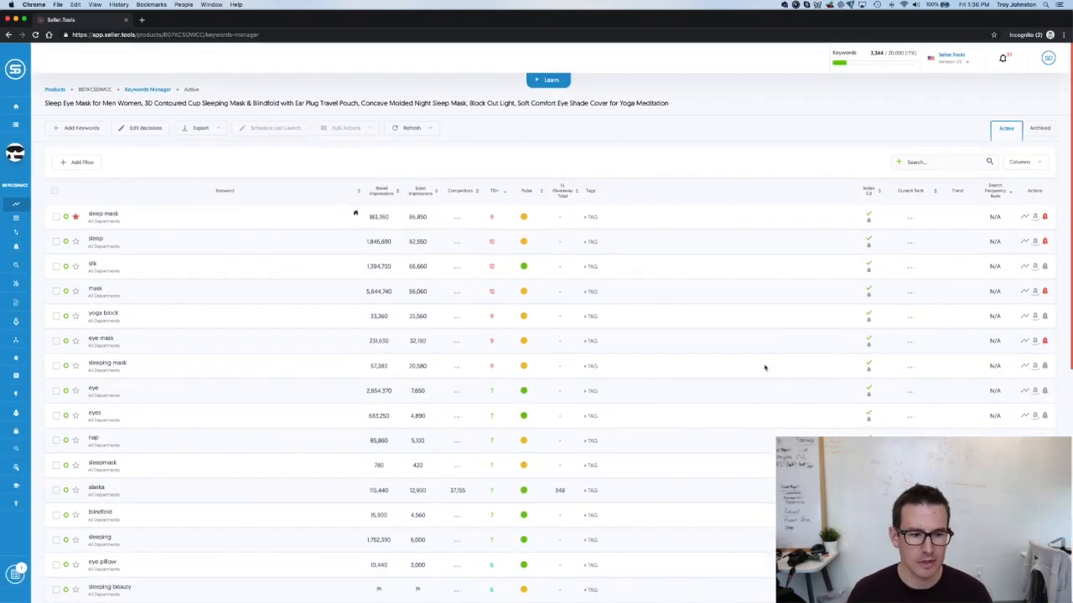